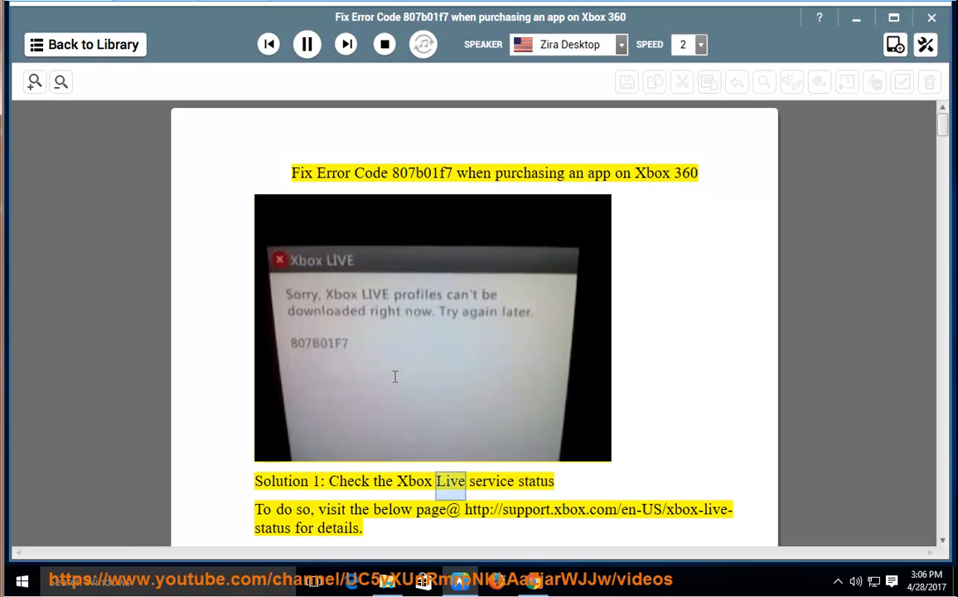
Follow playback through the title and Solution 1, then bring up options on the support.xbox.com status link
scroll(down, 3)
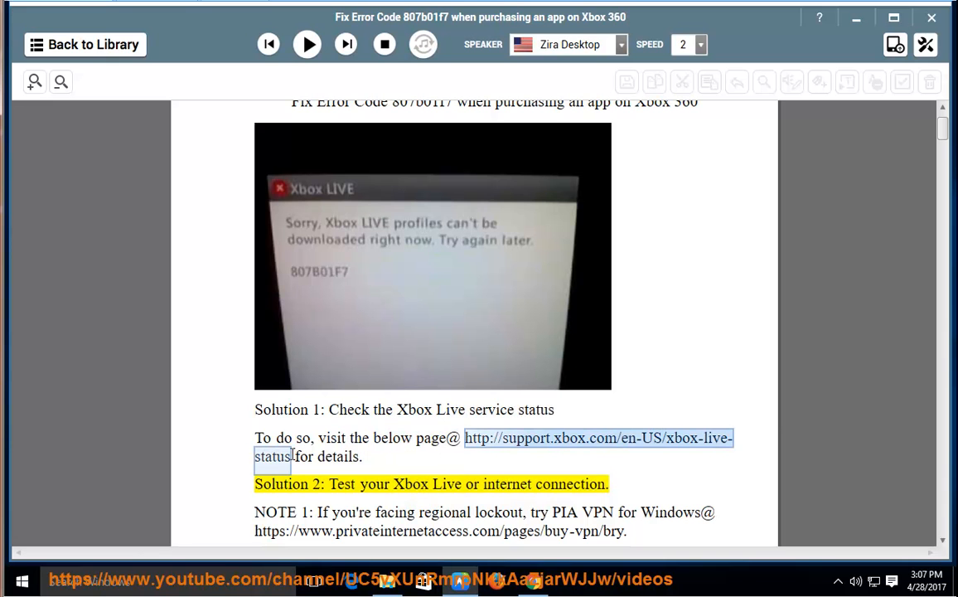
right_click(278, 454)
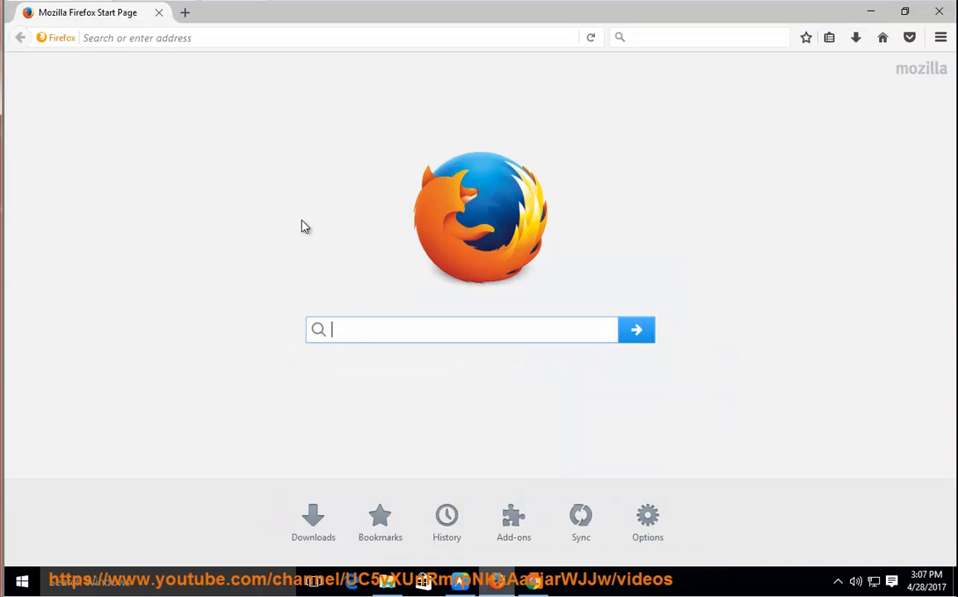
text(http://support.xbox.com/en-US/xbox-live-status)
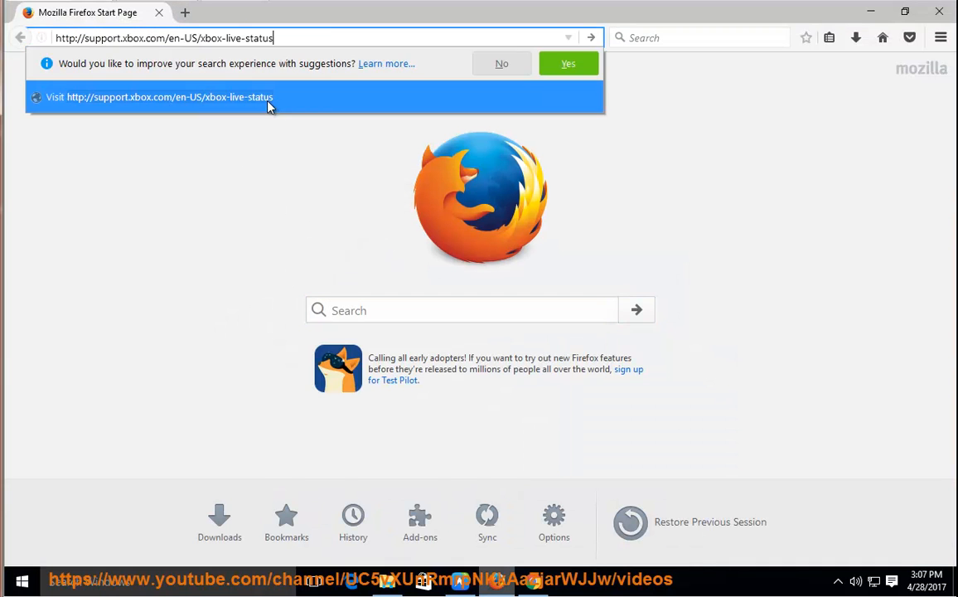
click(169, 96)
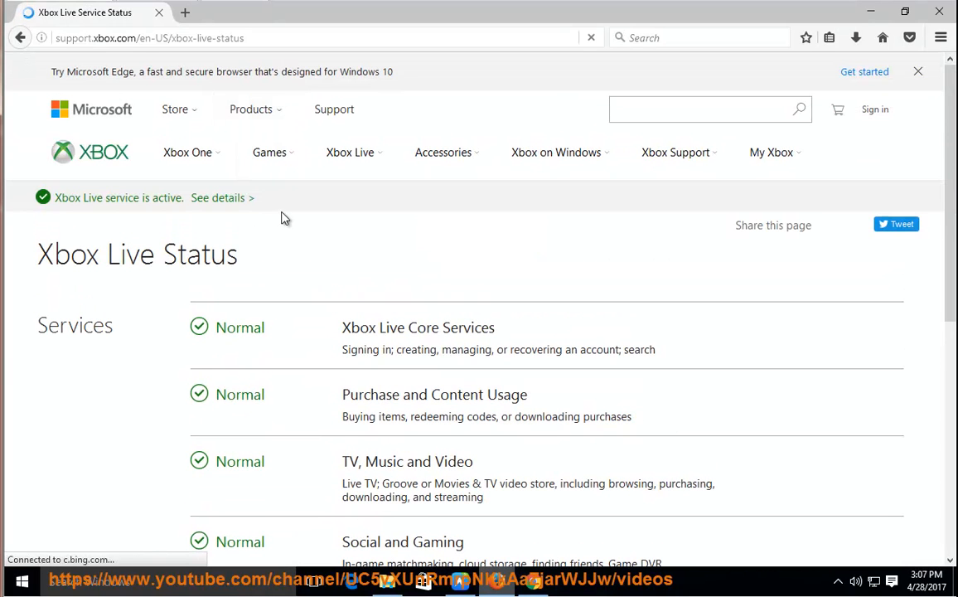
scroll(down, 3)
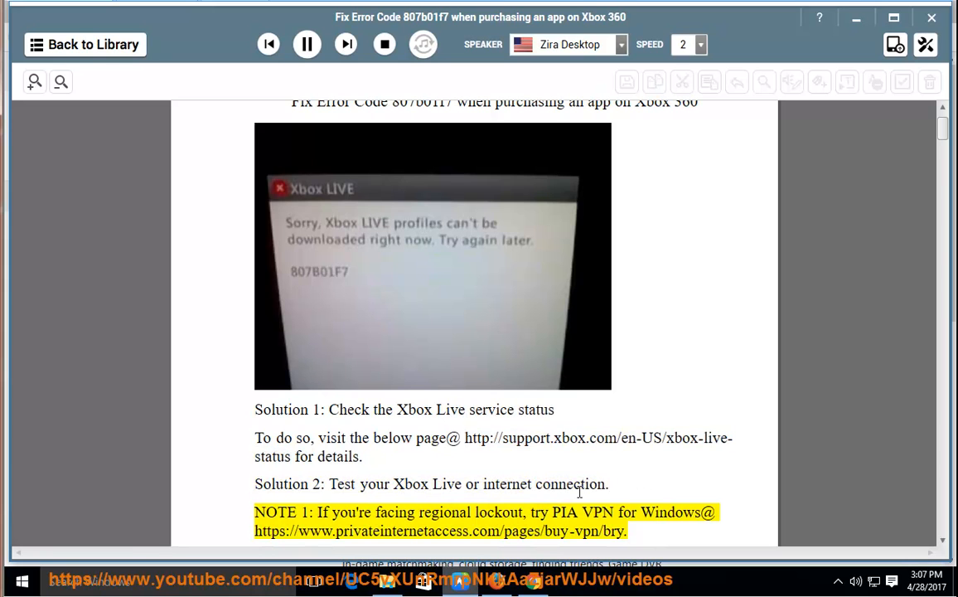
Resume narration at NOTE 1 and follow it into the Guide button and network settings steps
double_click(497, 511)
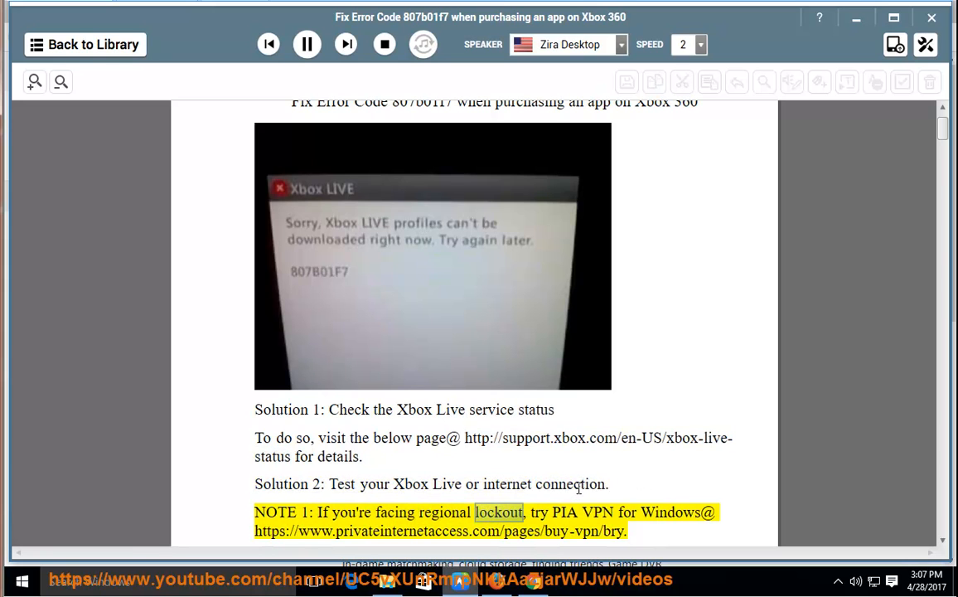
scroll(down, 3)
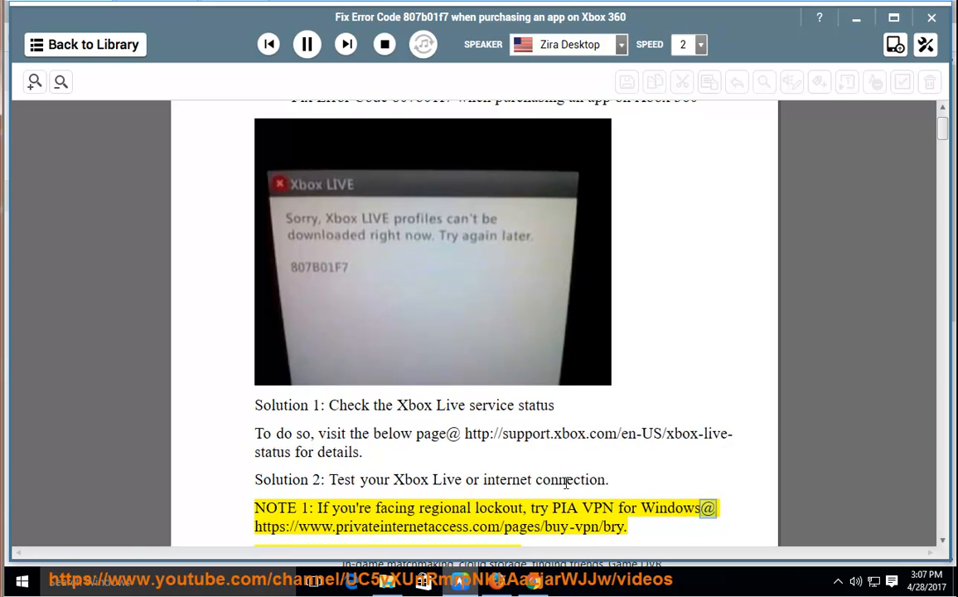
double_click(314, 527)
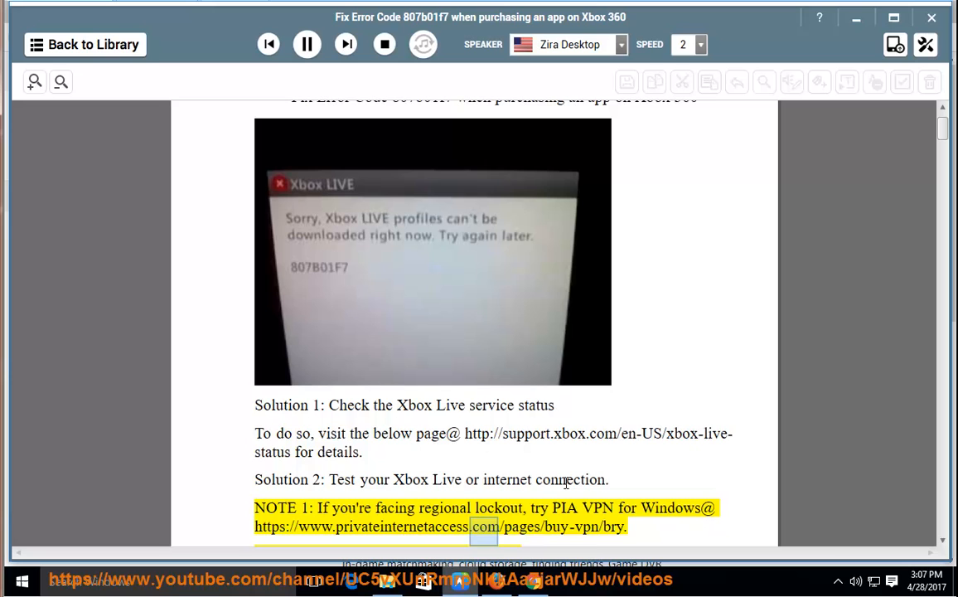
scroll(down, 3)
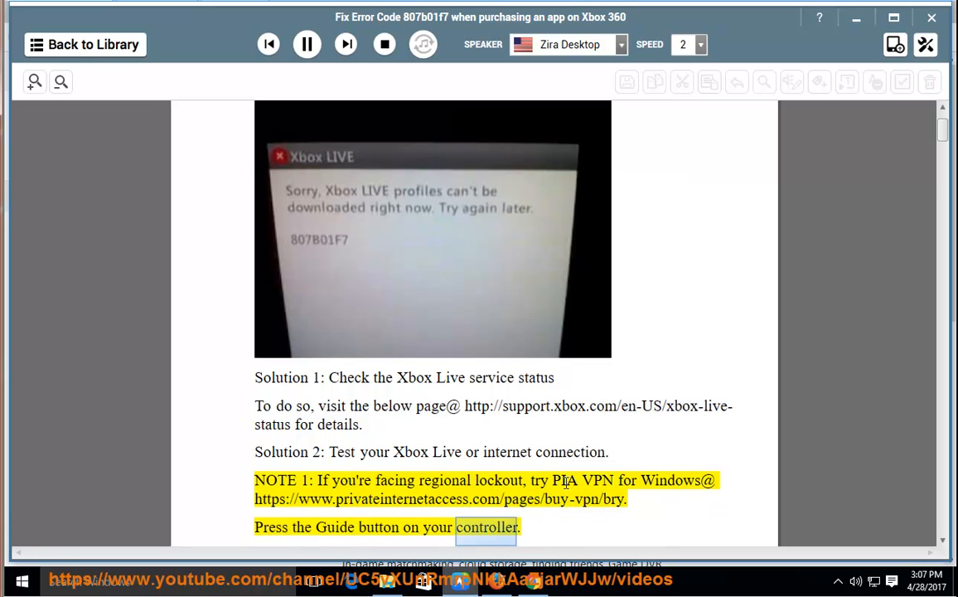
scroll(down, 3)
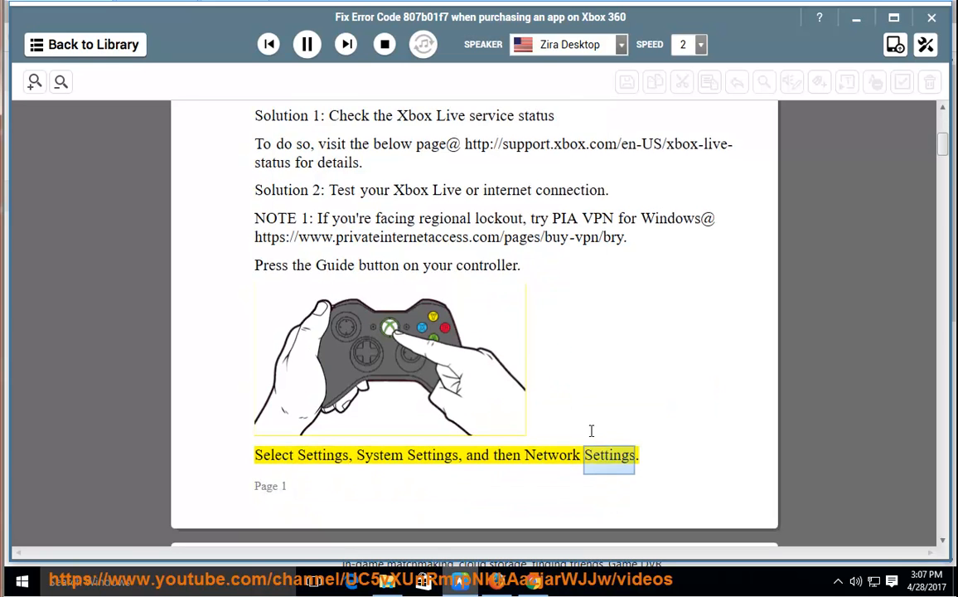
Follow the Test Xbox Live Connection steps and Note 2 down to the Solution 3 heading
scroll(down, 3)
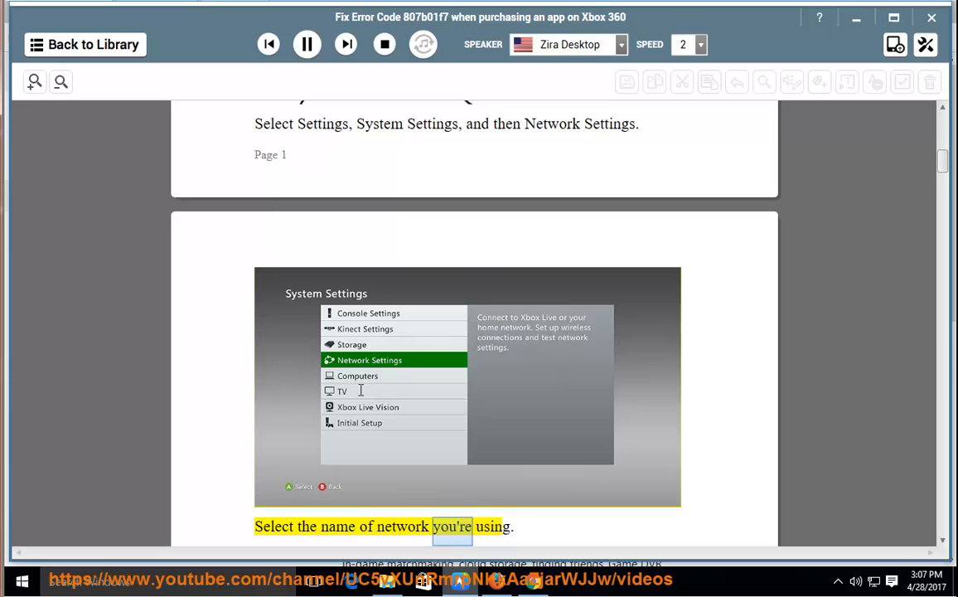
scroll(down, 3)
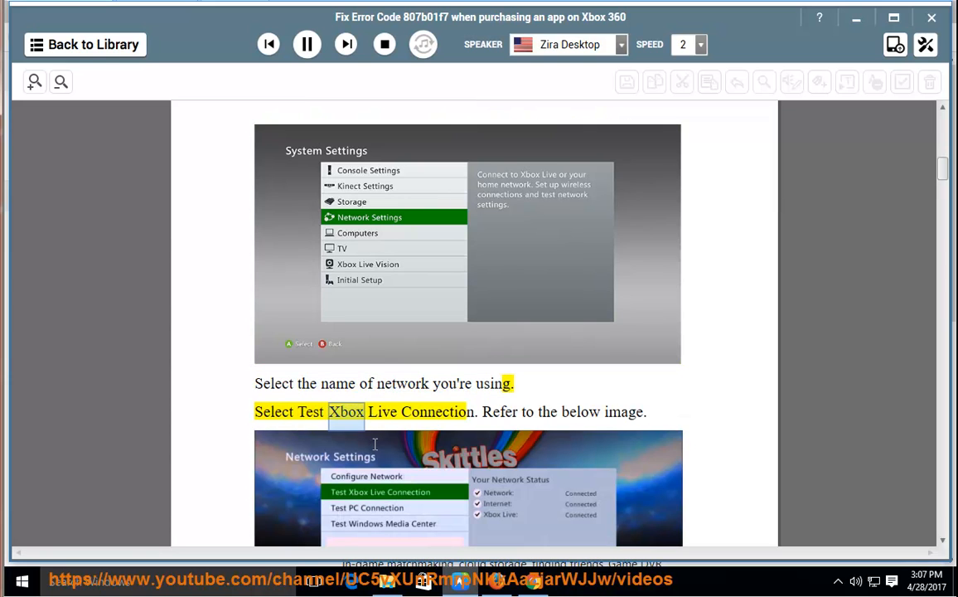
scroll(down, 3)
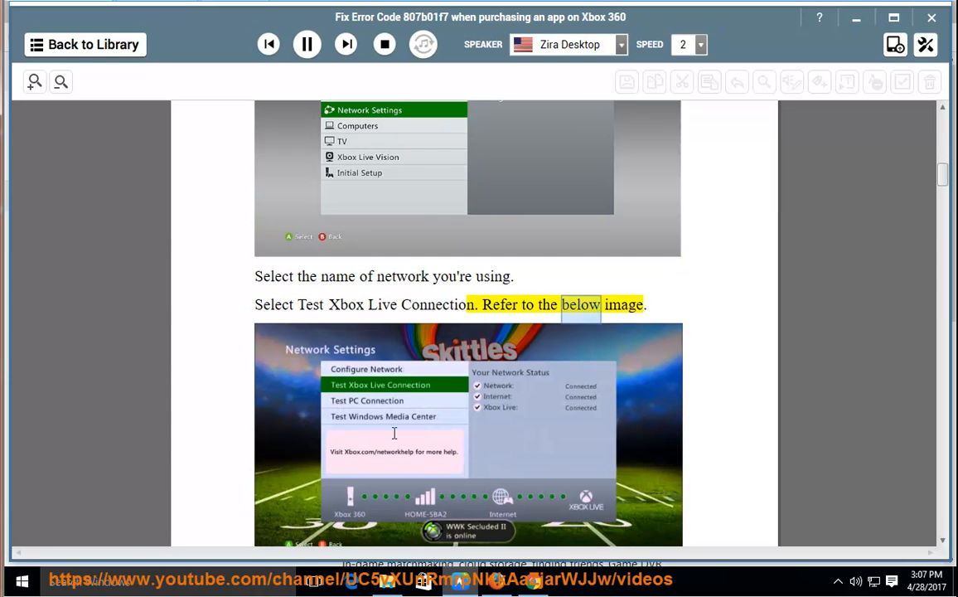
scroll(down, 3)
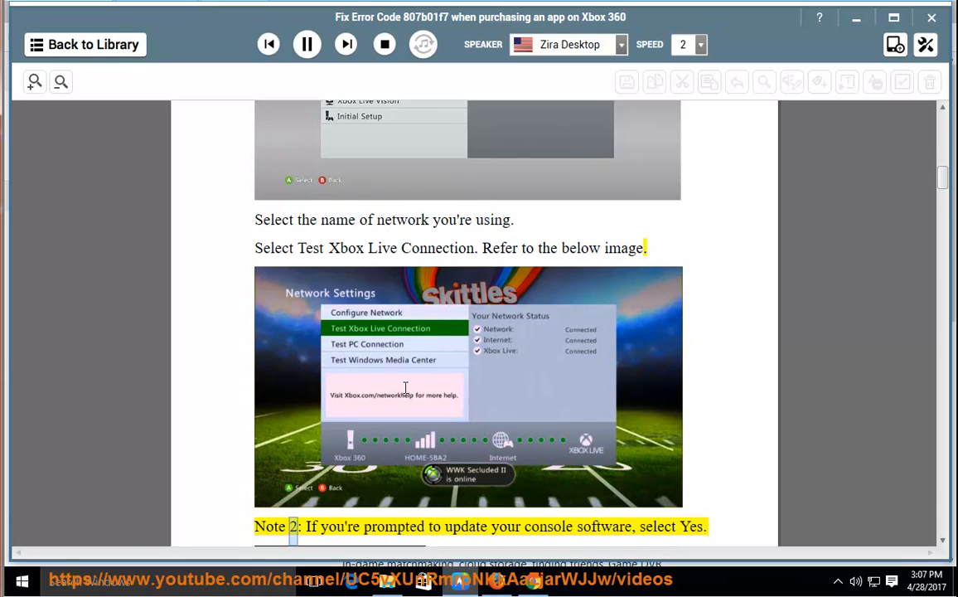
scroll(down, 3)
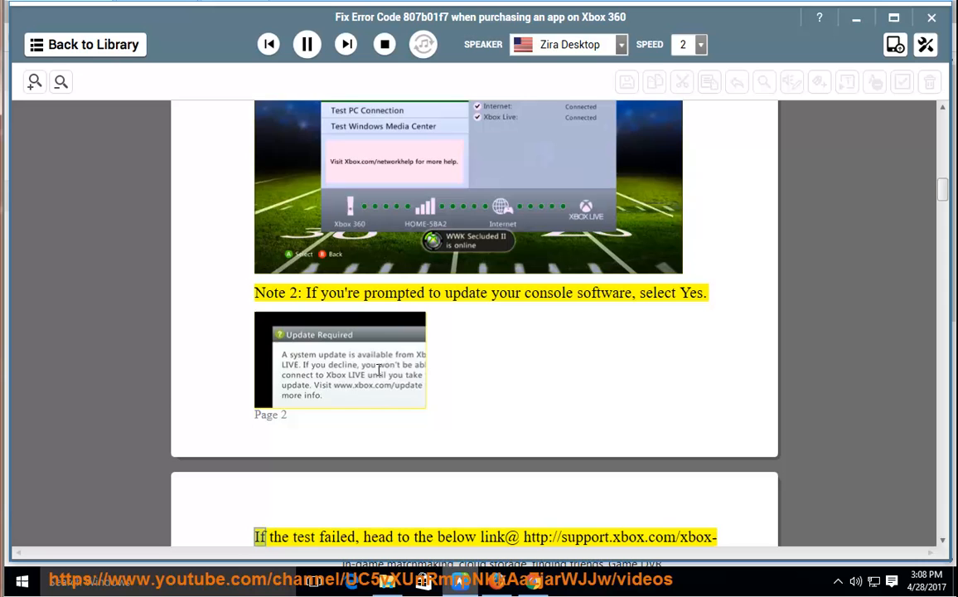
scroll(down, 3)
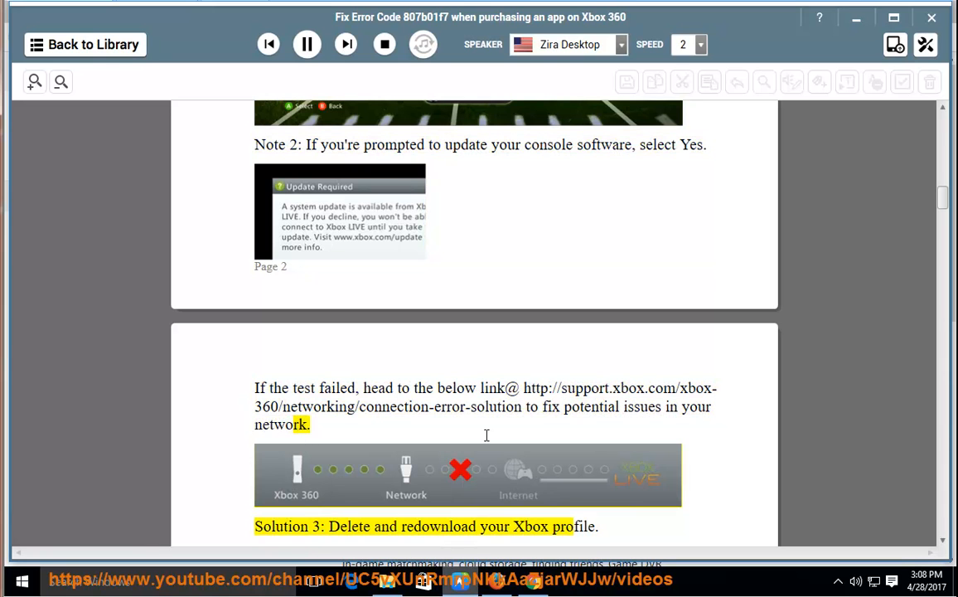
Follow the Delete Profile steps, including Delete Profile Only, down to 'Step 2: Clear system cache on your Xbox'
double_click(494, 527)
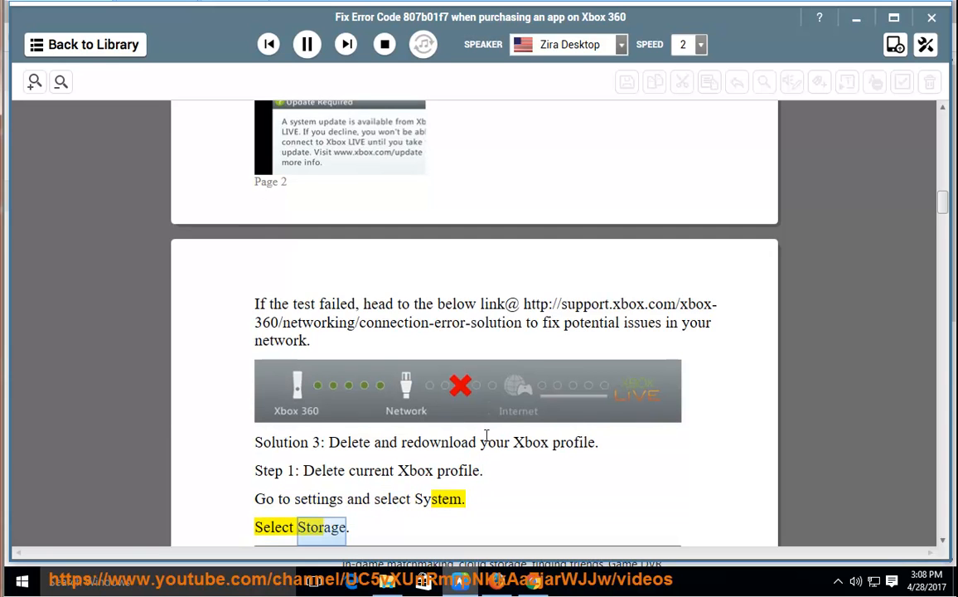
scroll(down, 3)
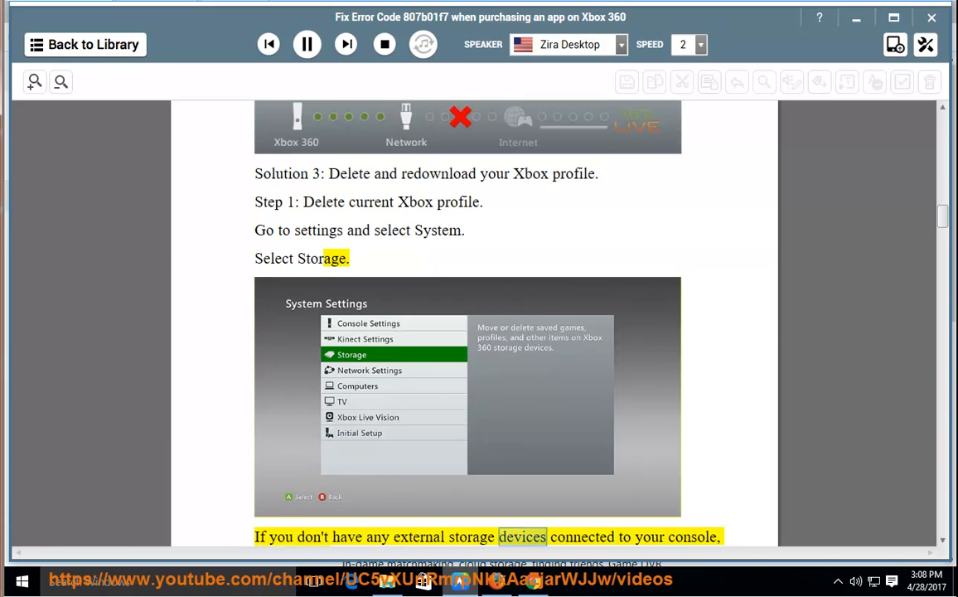
scroll(down, 3)
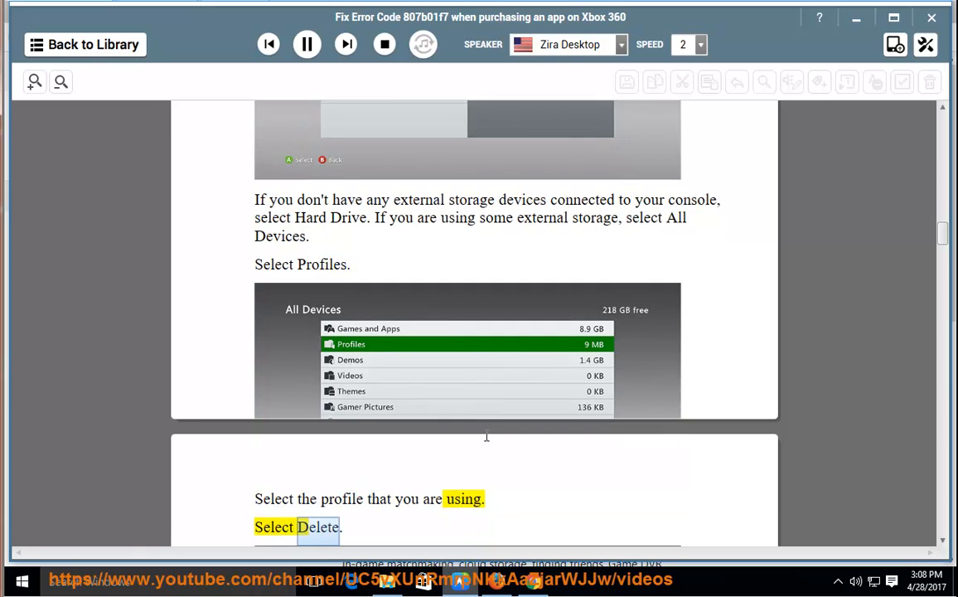
scroll(down, 3)
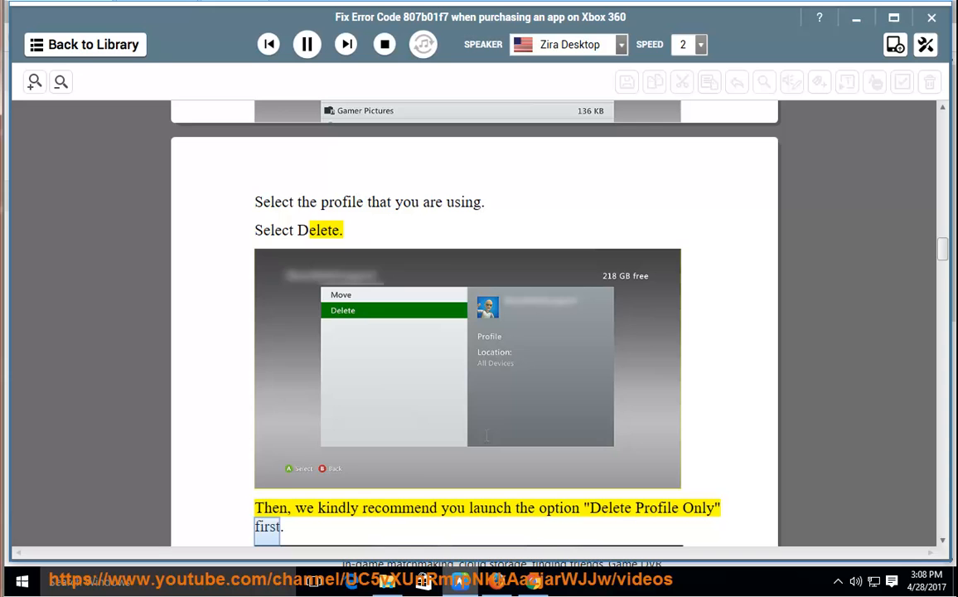
scroll(down, 3)
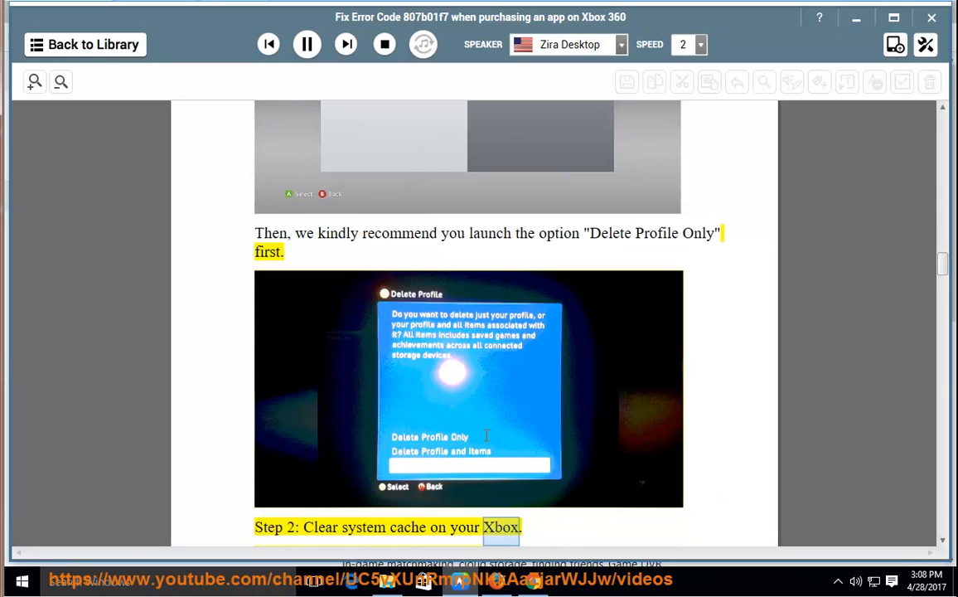
Follow the Clear System Cache steps down to 'Restart your console when that process is done'
scroll(down, 3)
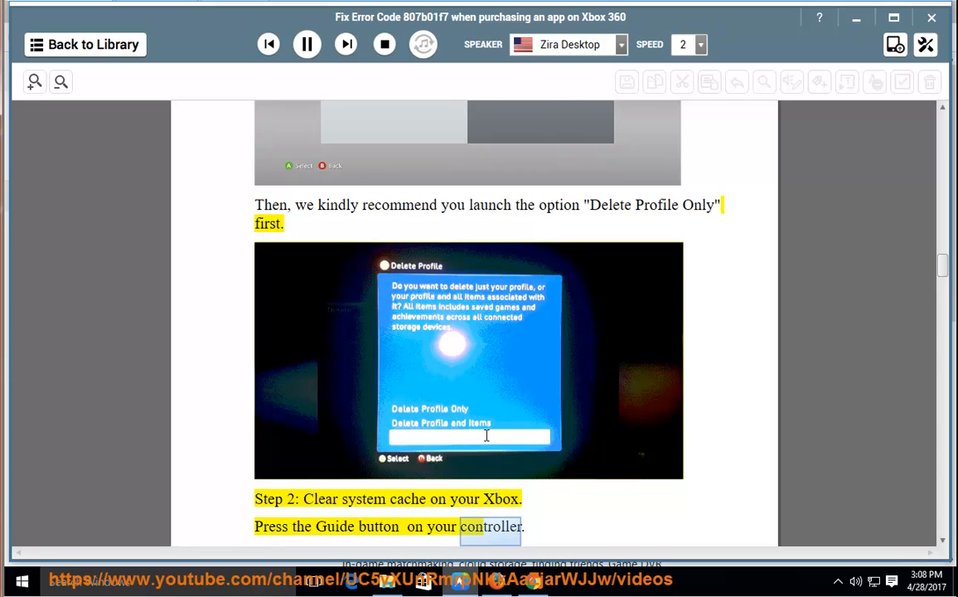
scroll(down, 3)
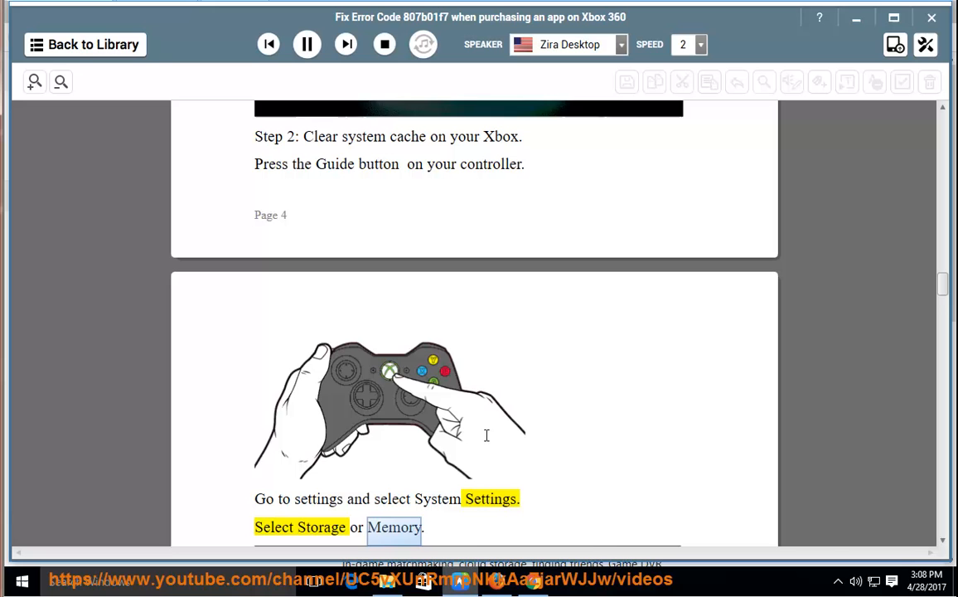
scroll(down, 3)
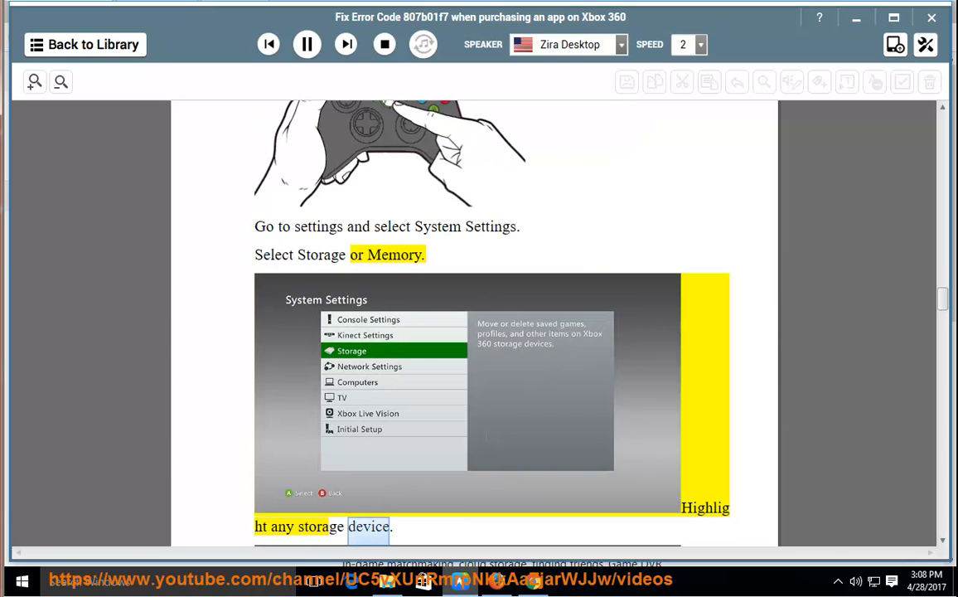
scroll(down, 3)
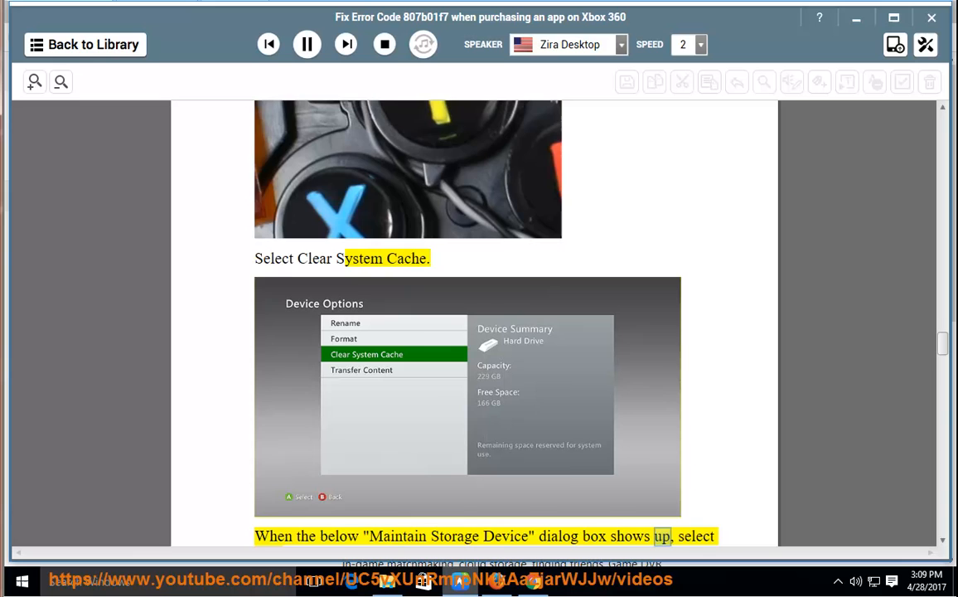
scroll(down, 3)
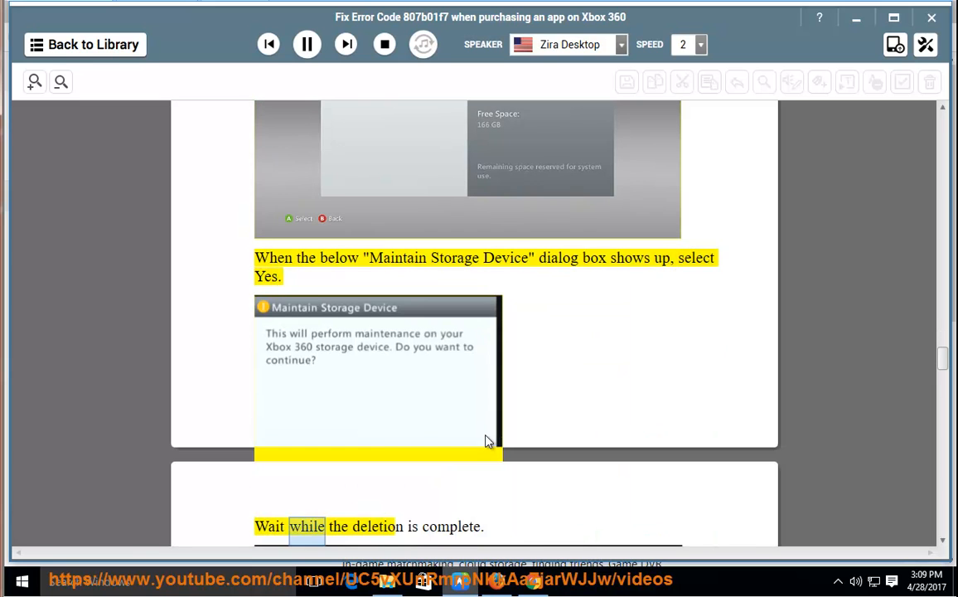
scroll(down, 3)
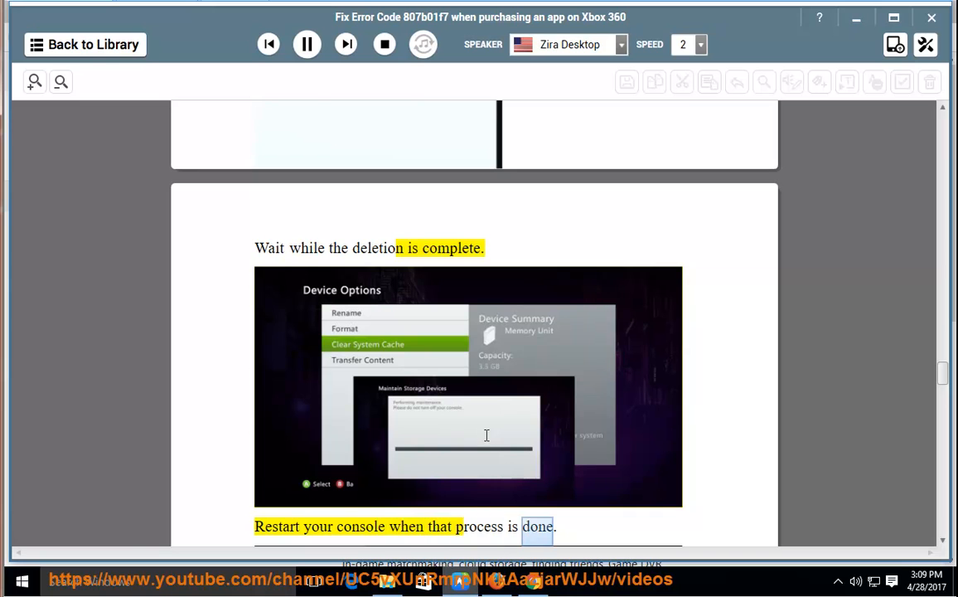
scroll(down, 3)
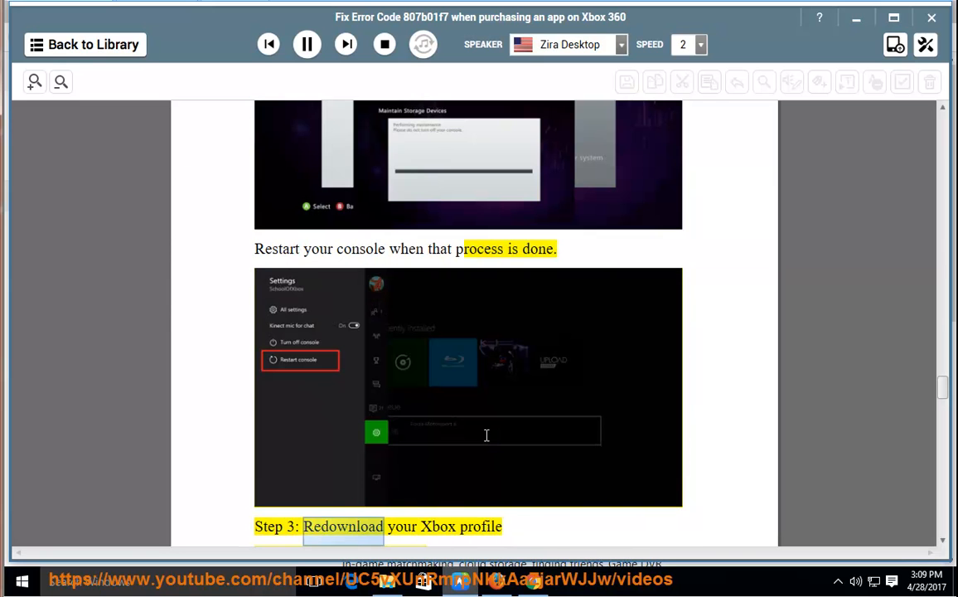
Follow Step 3's profile download, sign-out tip and log-in instructions down to the first support.xbox.com link
scroll(down, 3)
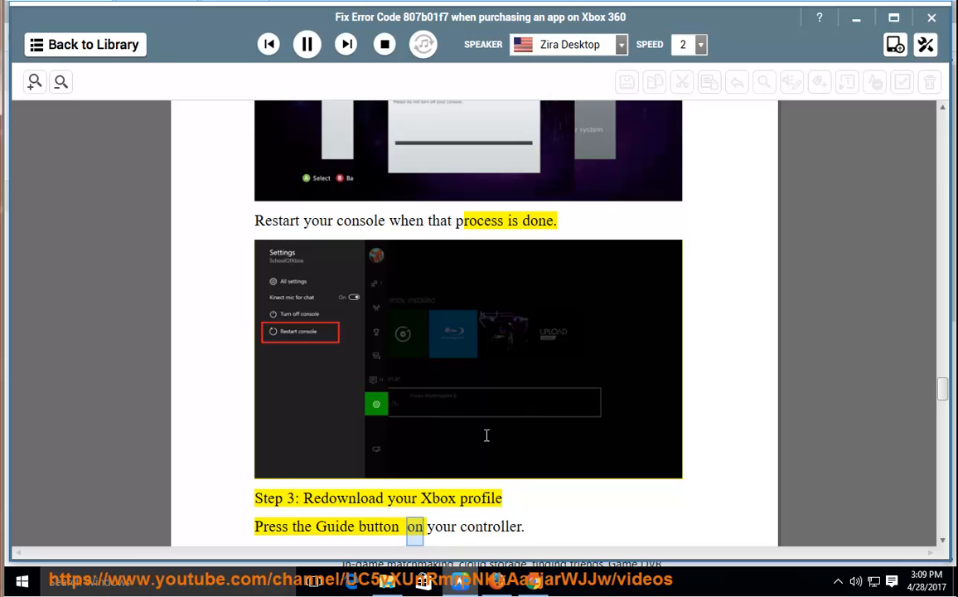
scroll(down, 3)
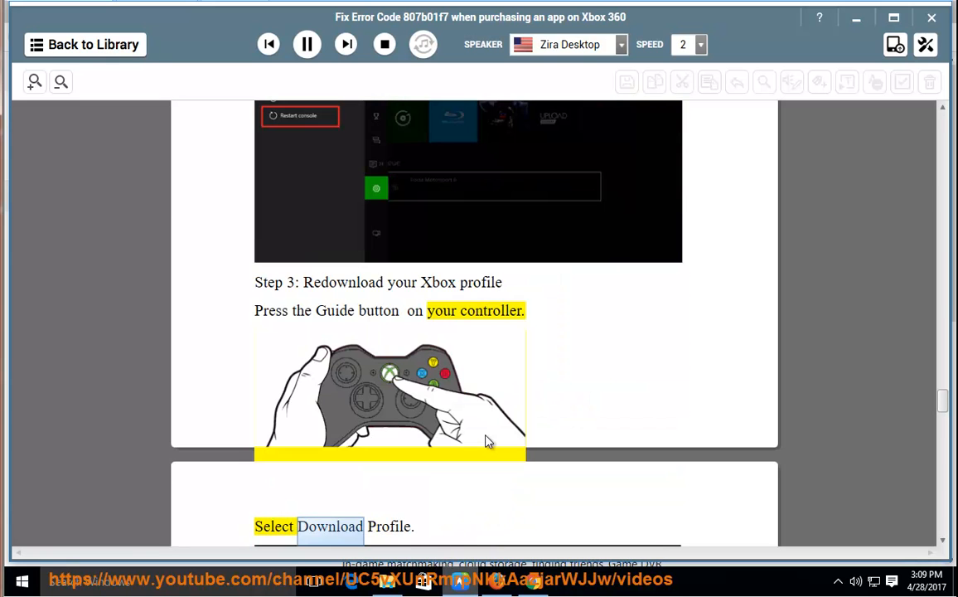
scroll(down, 3)
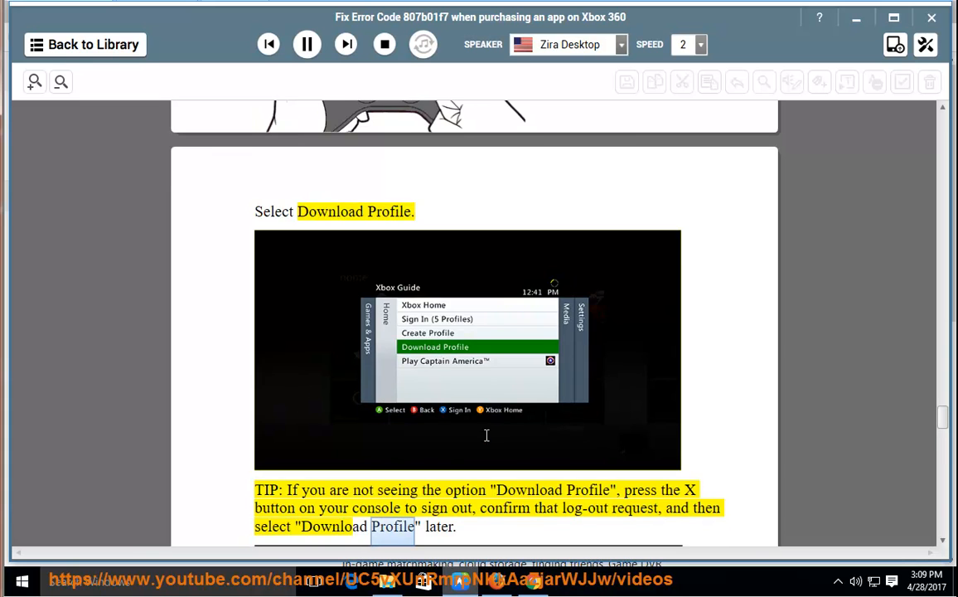
scroll(down, 3)
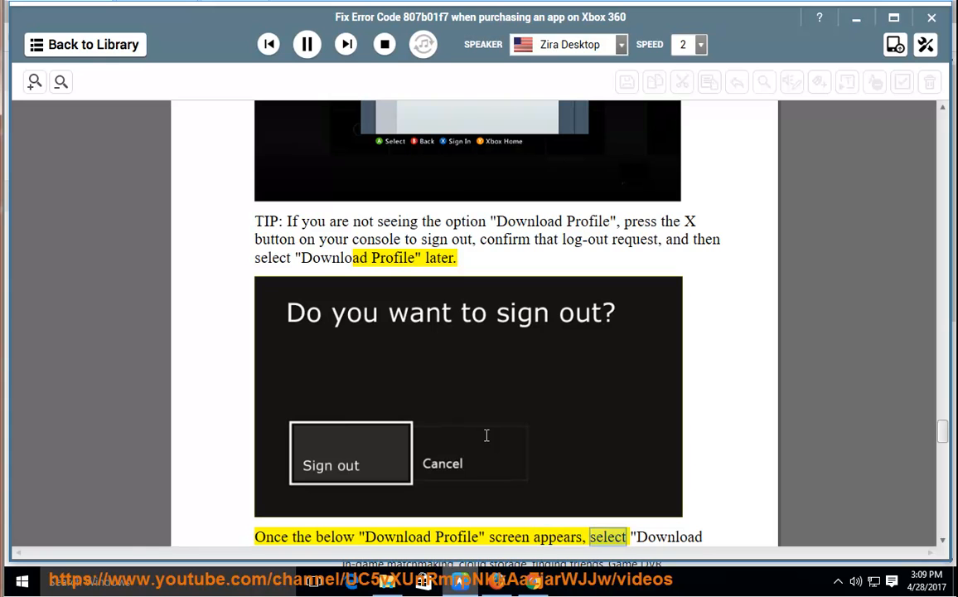
scroll(down, 3)
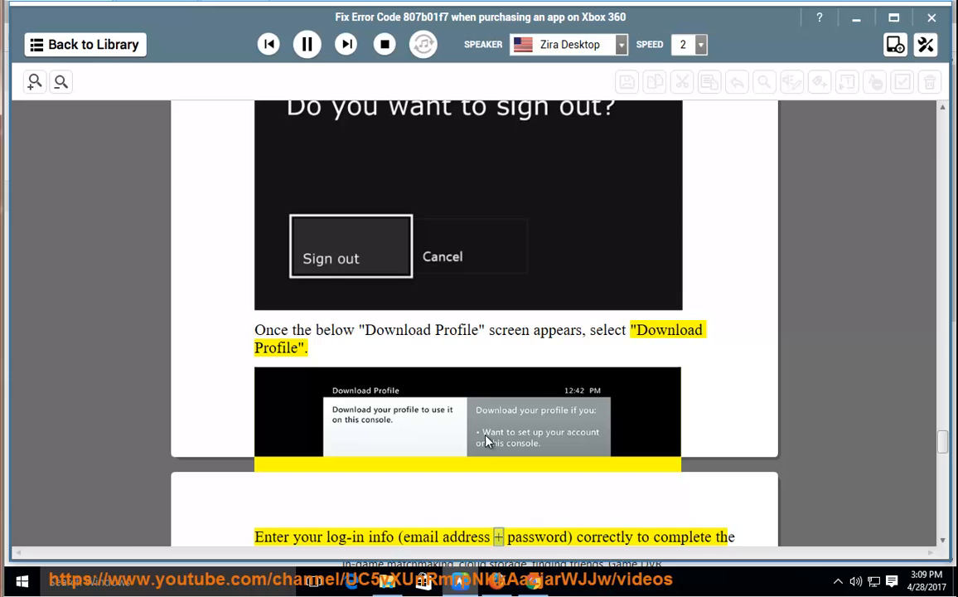
scroll(down, 3)
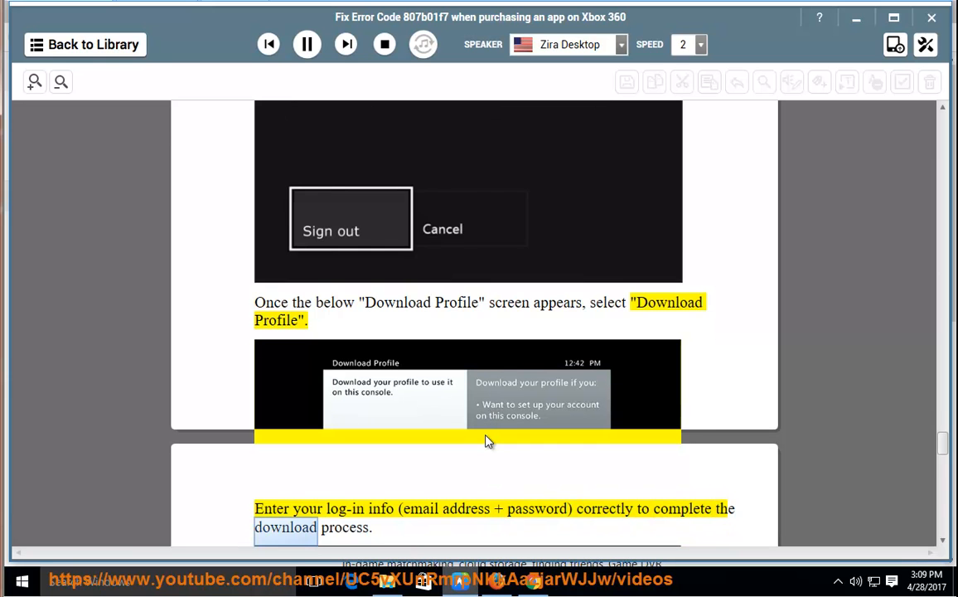
scroll(down, 3)
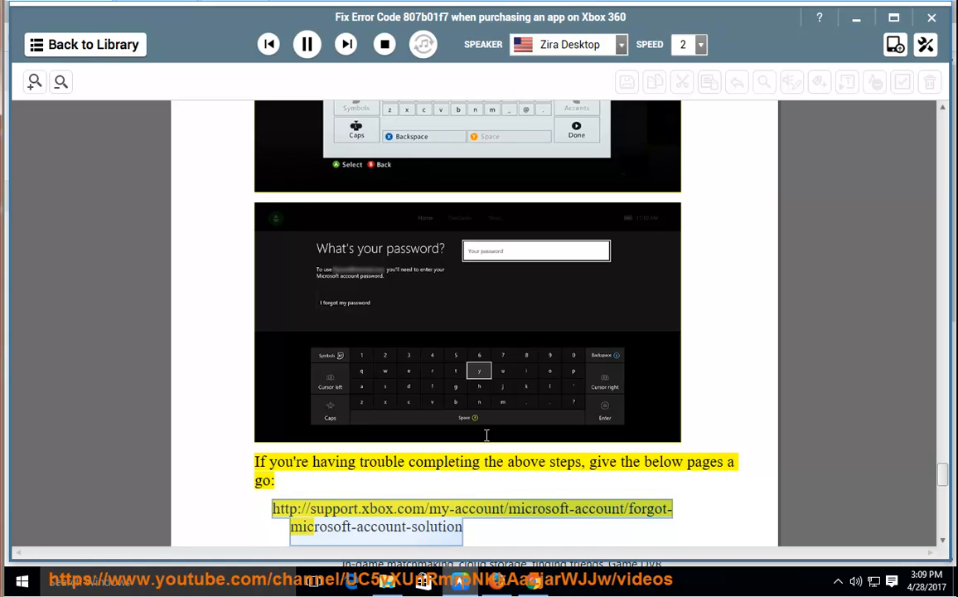
Pause the narration after the first help link, then resume it on the lost-password link
scroll(down, 3)
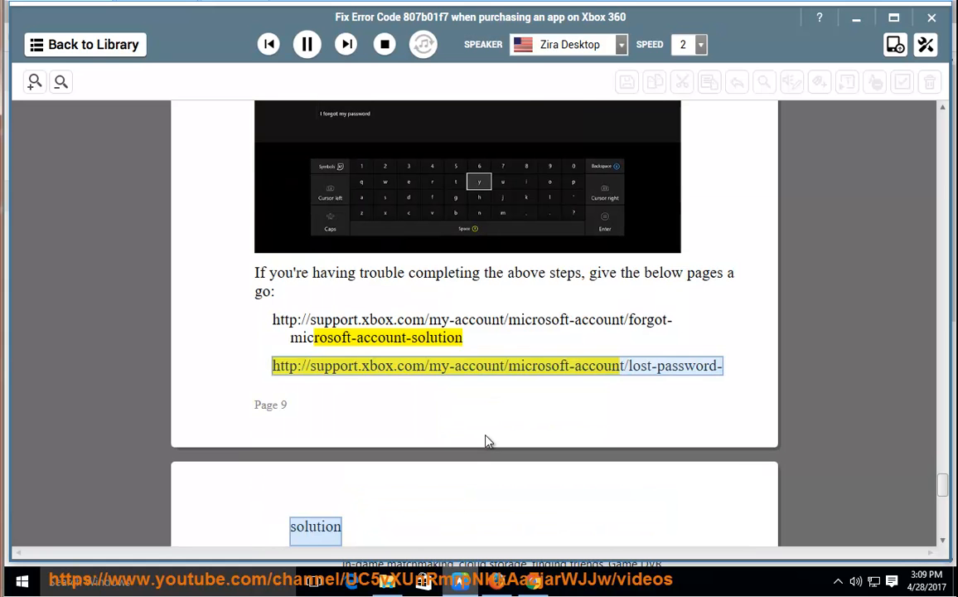
click(307, 43)
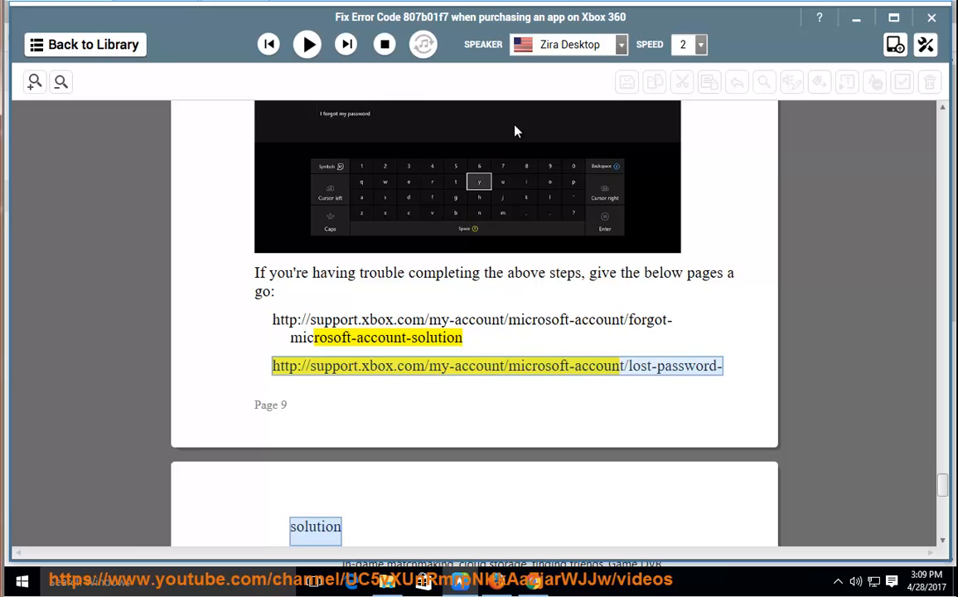
click(307, 43)
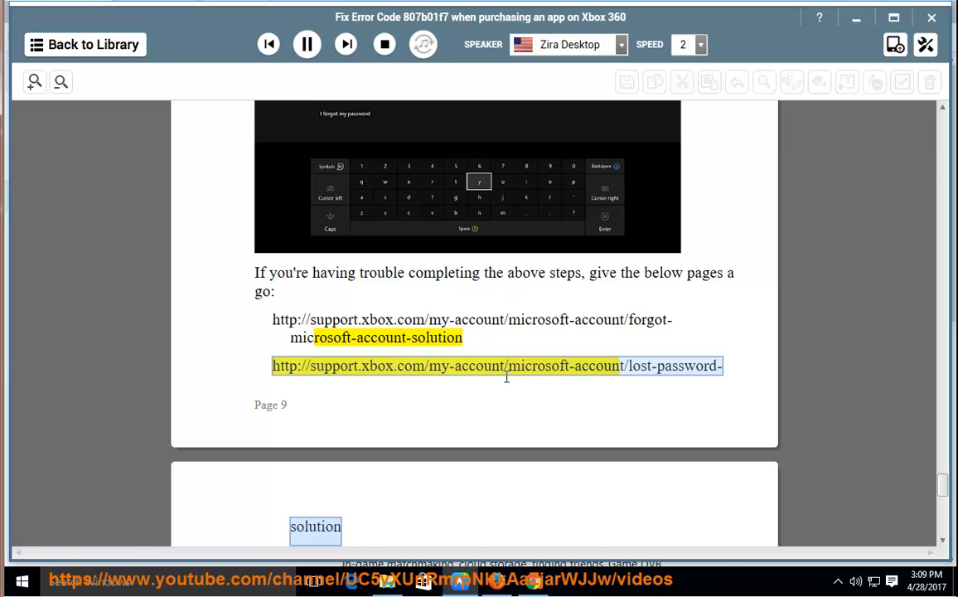